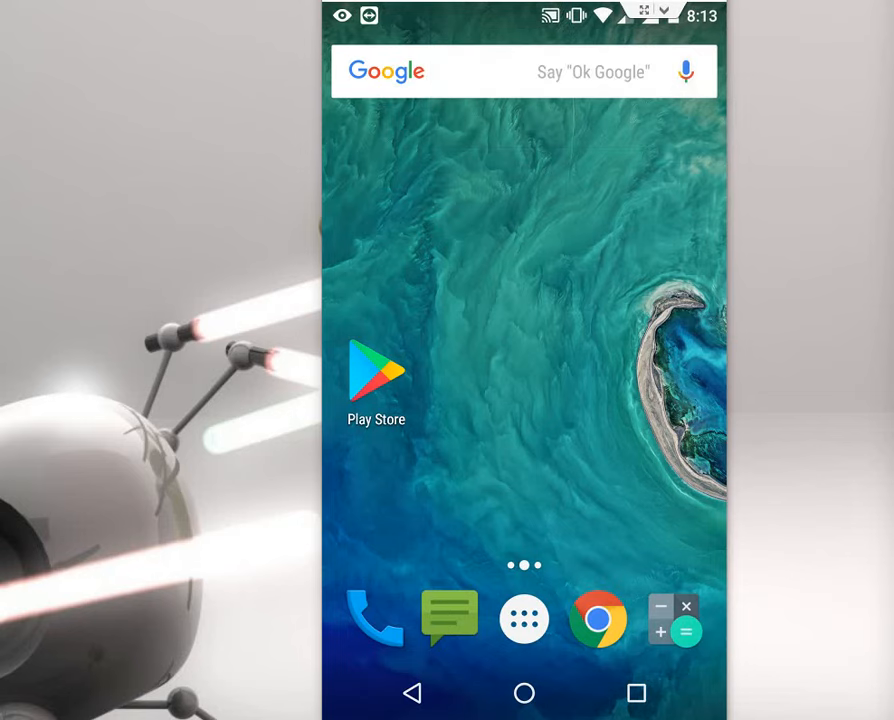
- Tap Build number on About phone to confirm developer mode is already enabled
key("POWER")
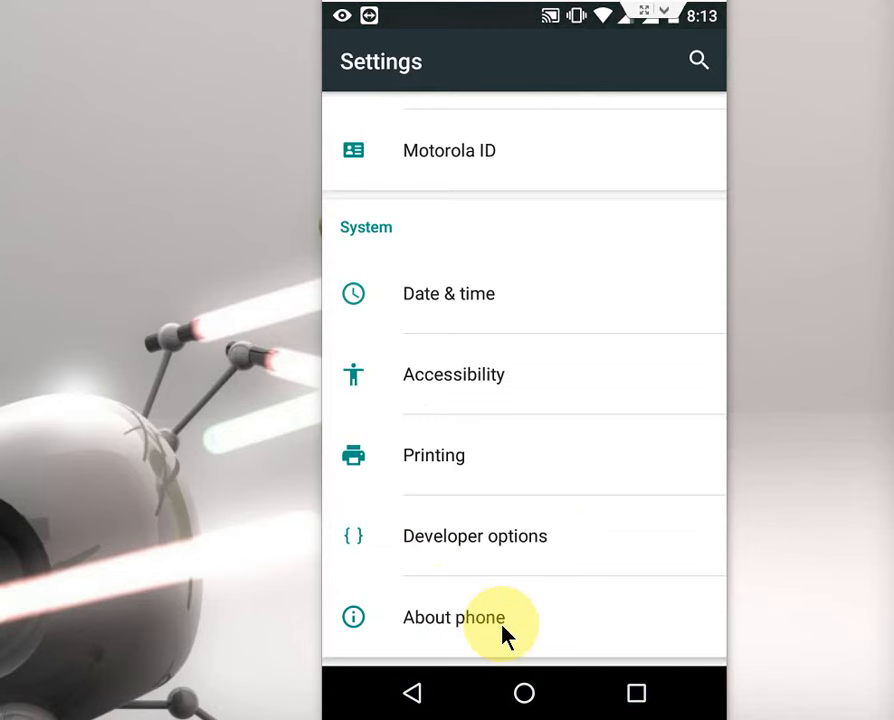
left_click(453, 617)
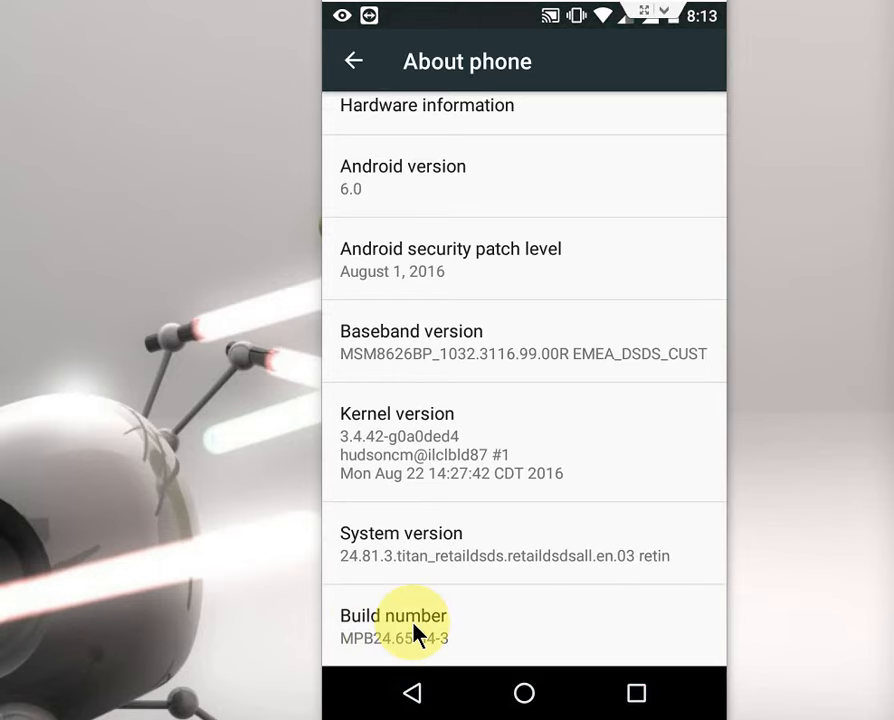
left_click(394, 625)
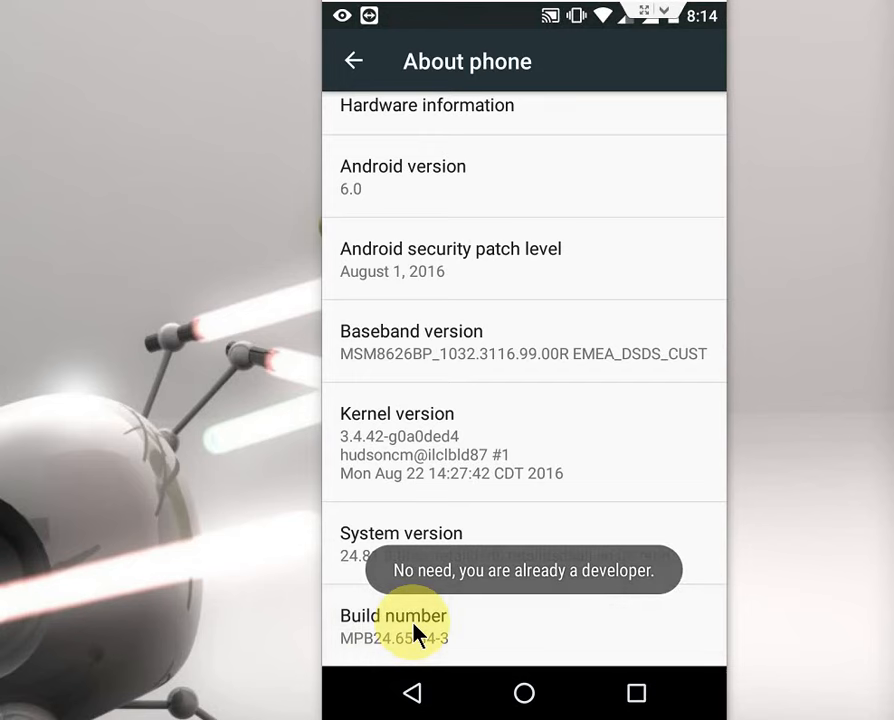
left_click(353, 61)
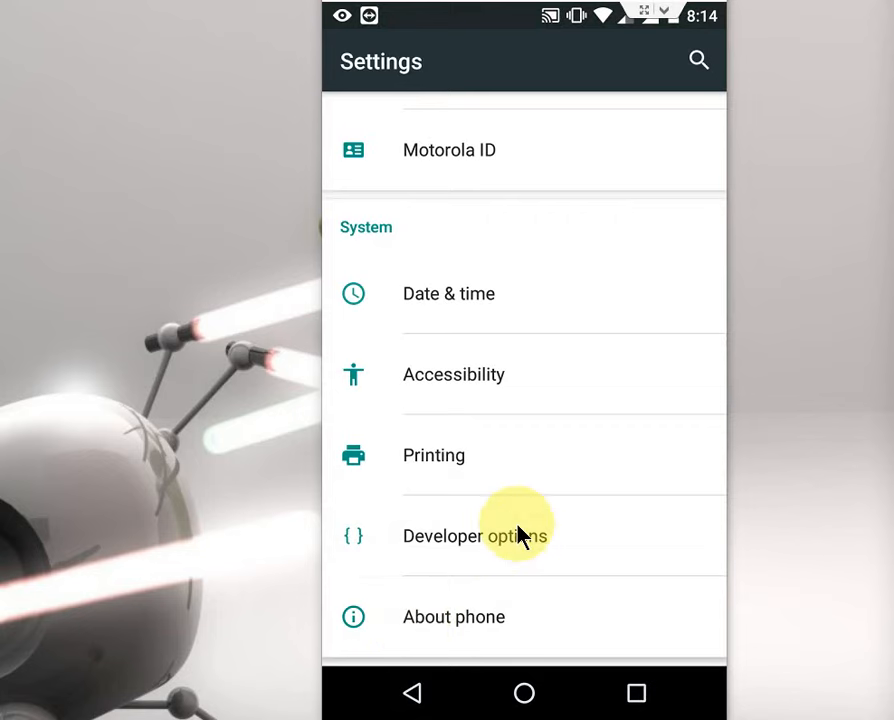
- Turn off the Bug report shortcut toggle under Debugging in Developer options
left_click(476, 535)
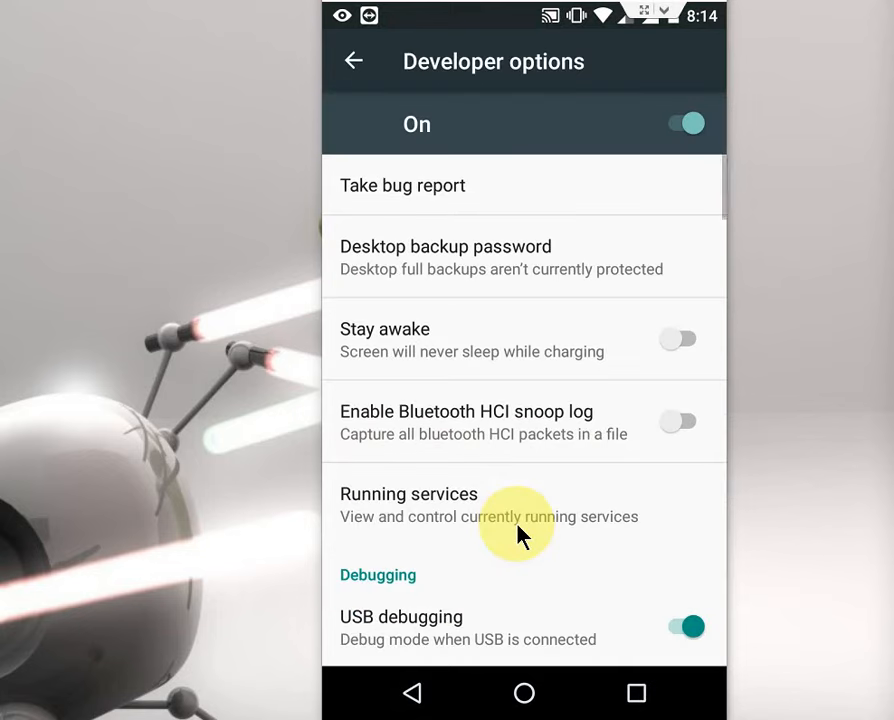
scroll("down", 3)
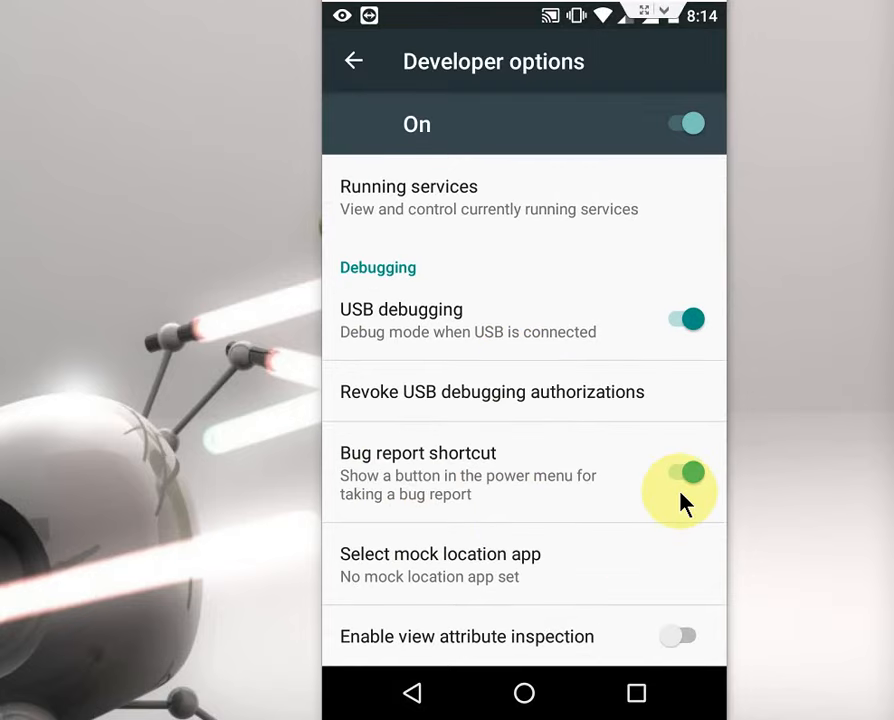
left_click(684, 472)
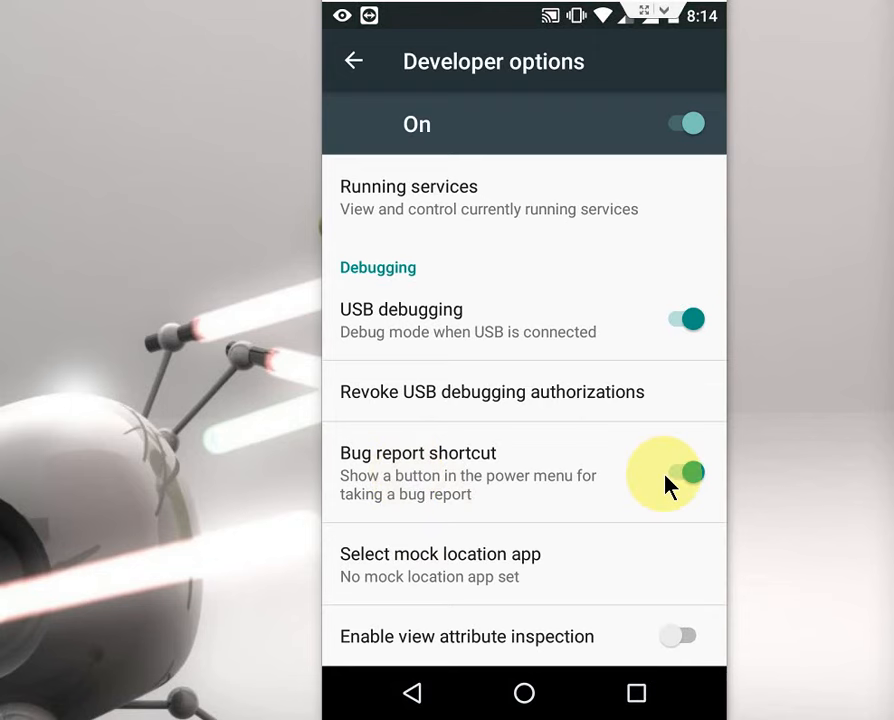
left_click(688, 472)
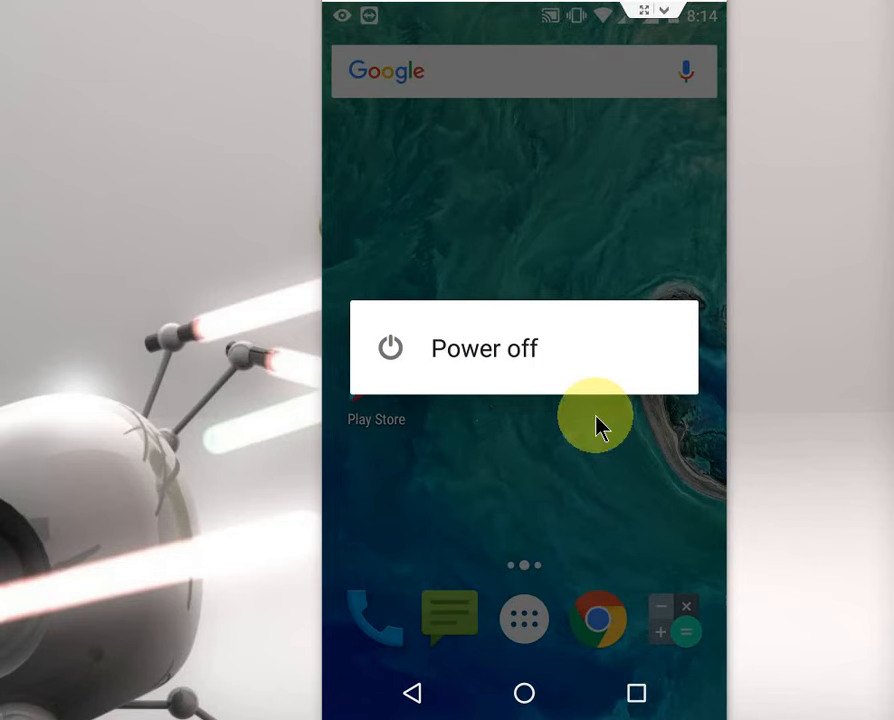
mouse_move(460, 375)
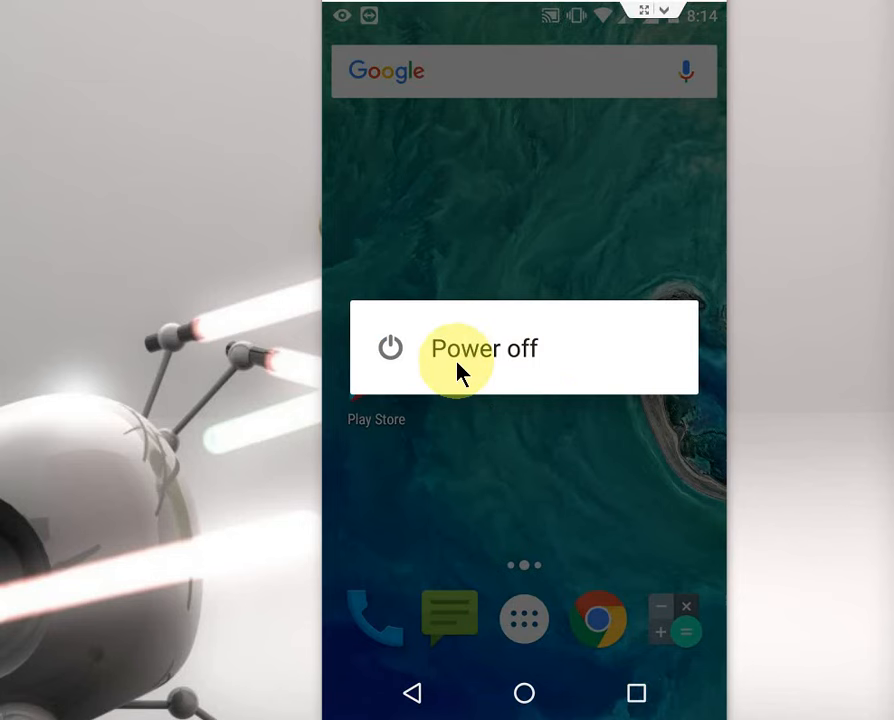